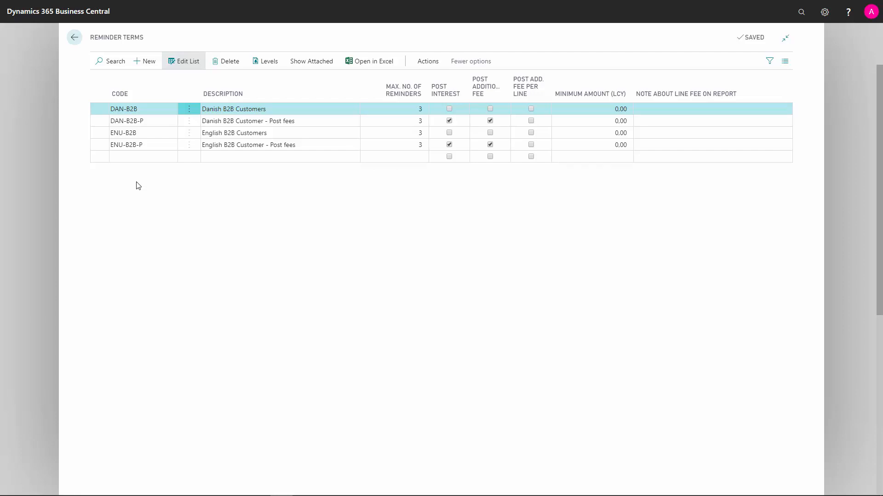
pyautogui.moveTo(148, 60)
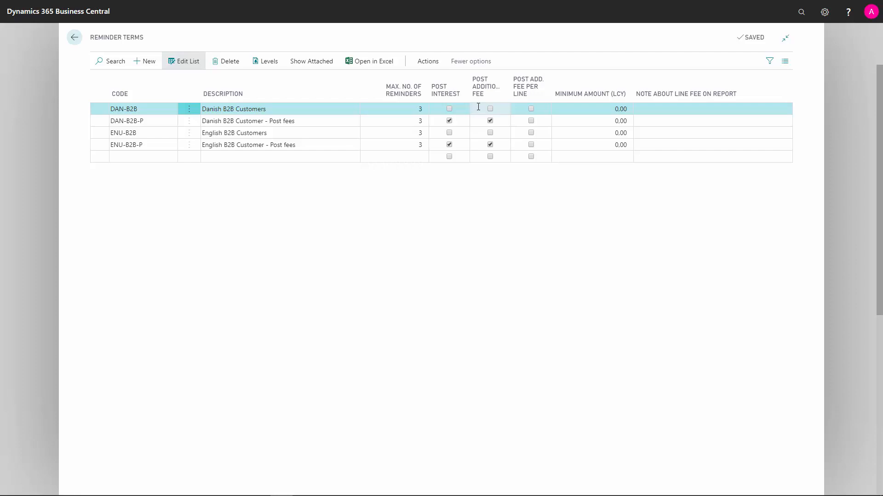
pyautogui.moveTo(529, 108)
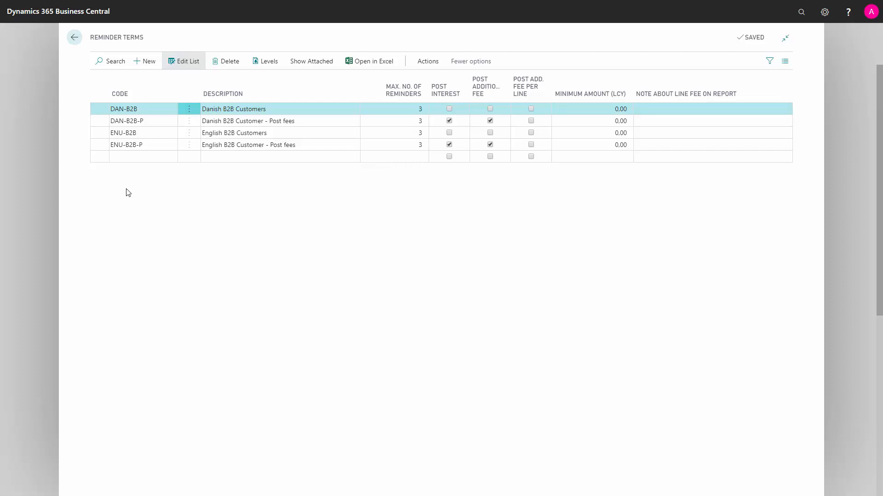
pyautogui.moveTo(96, 151)
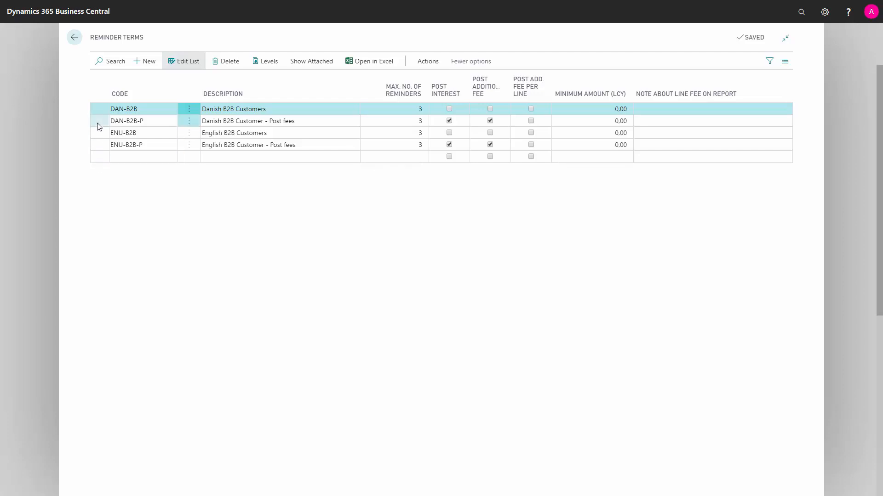
pyautogui.moveTo(111, 193)
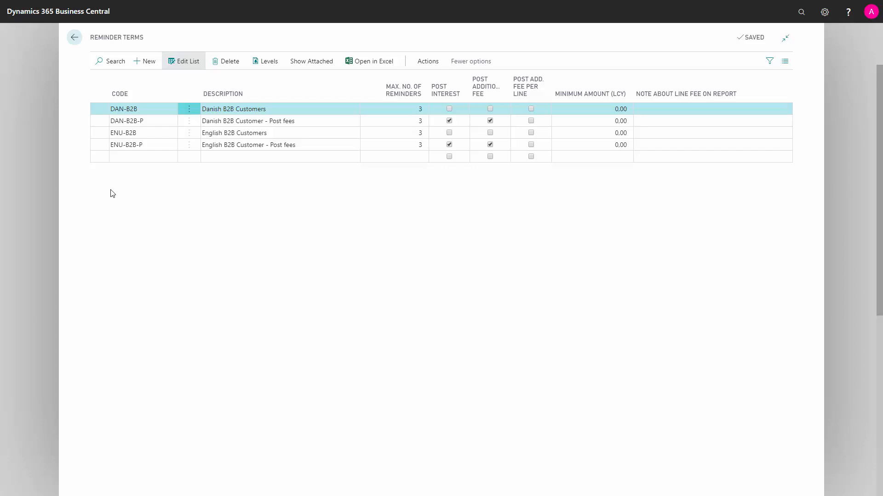
pyautogui.moveTo(187, 192)
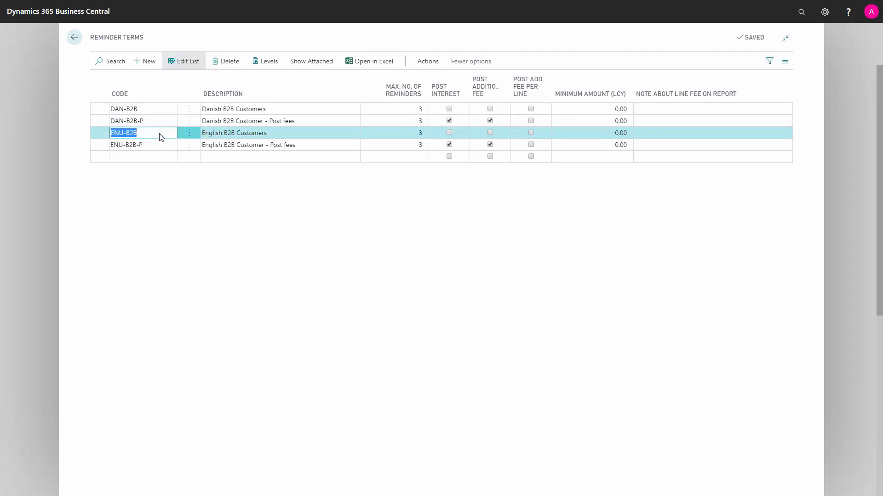
pyautogui.moveTo(270, 65)
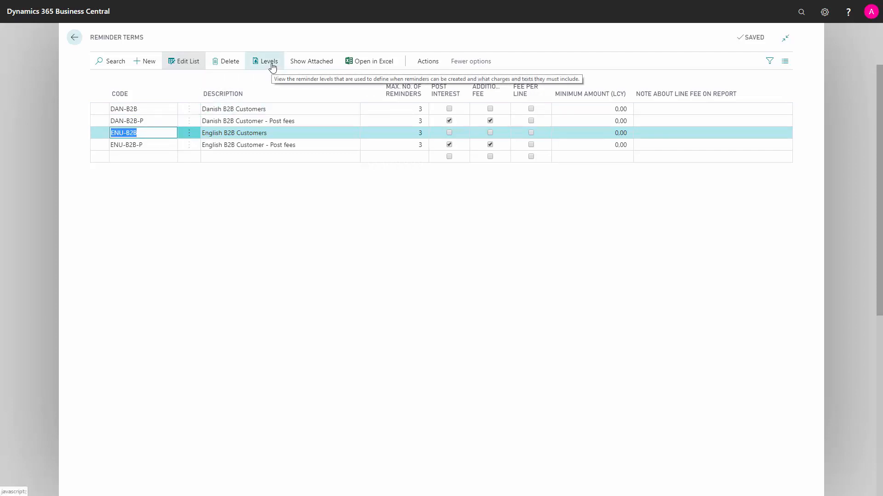
# Step: Show the reminder levels for the ENU-B2B English B2B Customers term
pyautogui.click(268, 61)
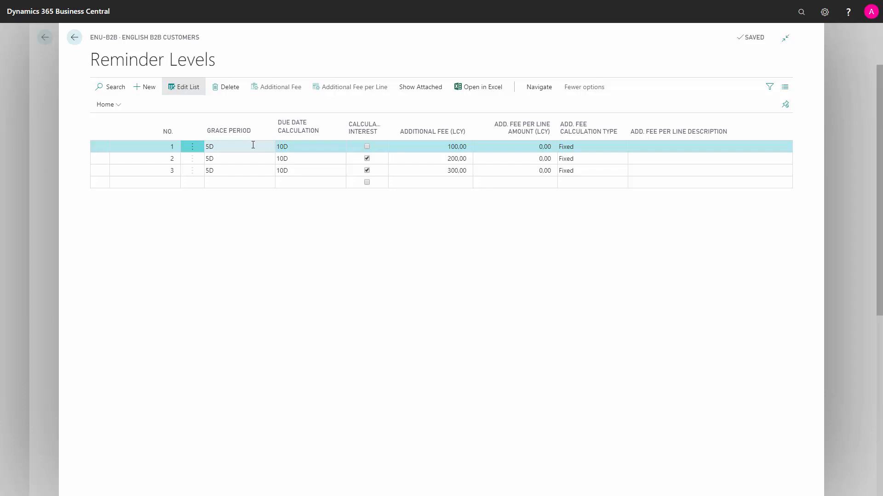
pyautogui.moveTo(256, 145)
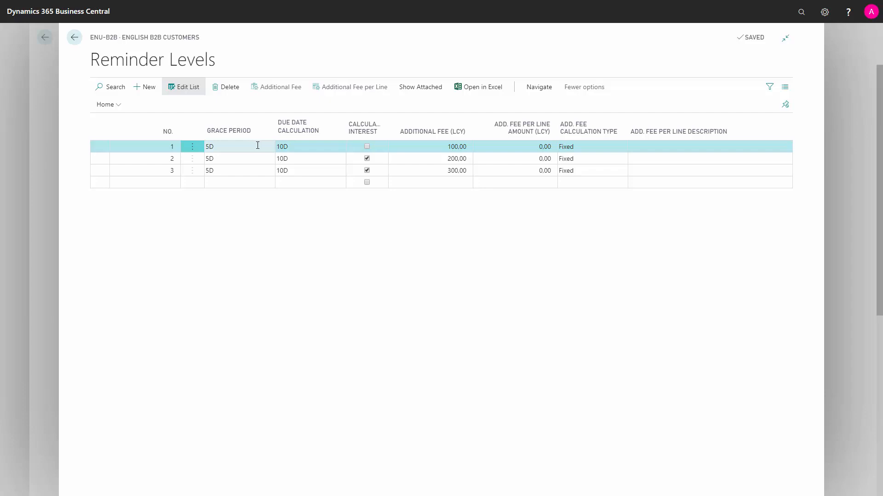
pyautogui.moveTo(314, 147)
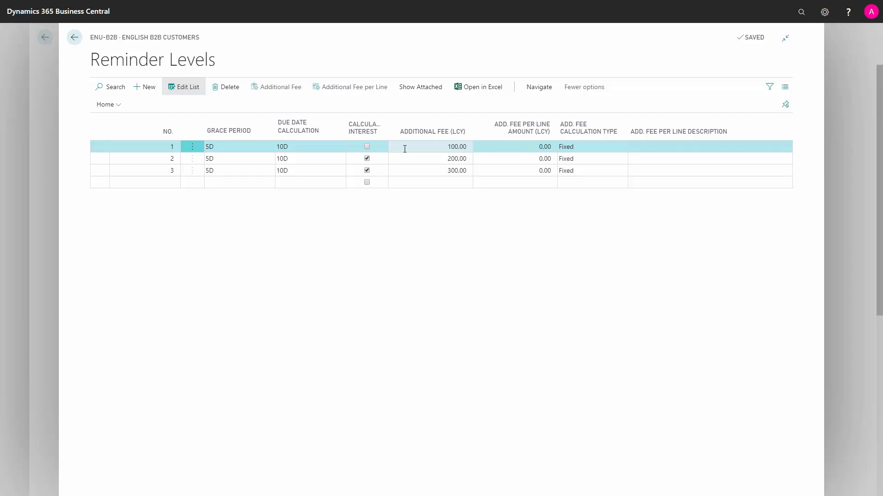
pyautogui.moveTo(481, 148)
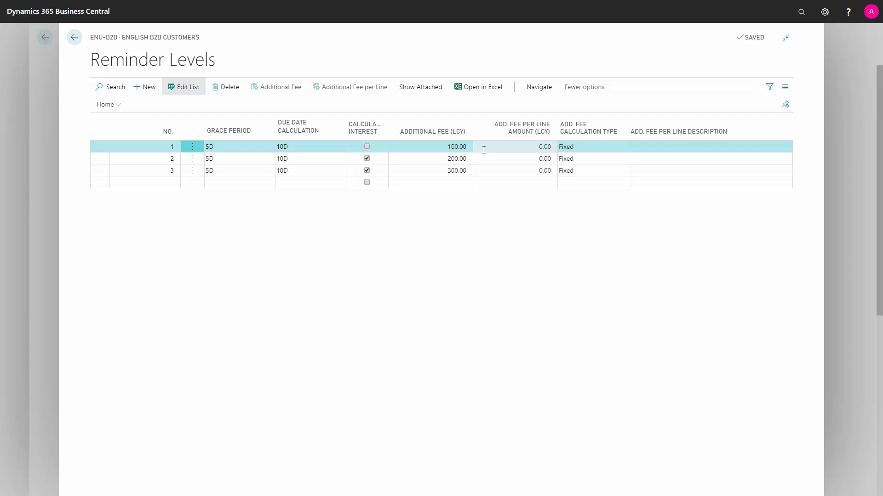
pyautogui.moveTo(621, 147)
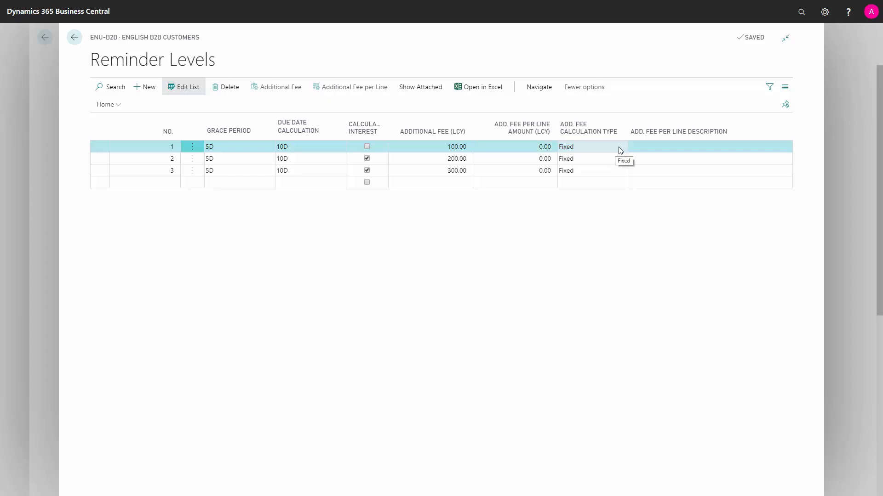
# Step: Keep the Add. Fee Calculation Type as Fixed and show the levels' attached notes and links
pyautogui.click(621, 147)
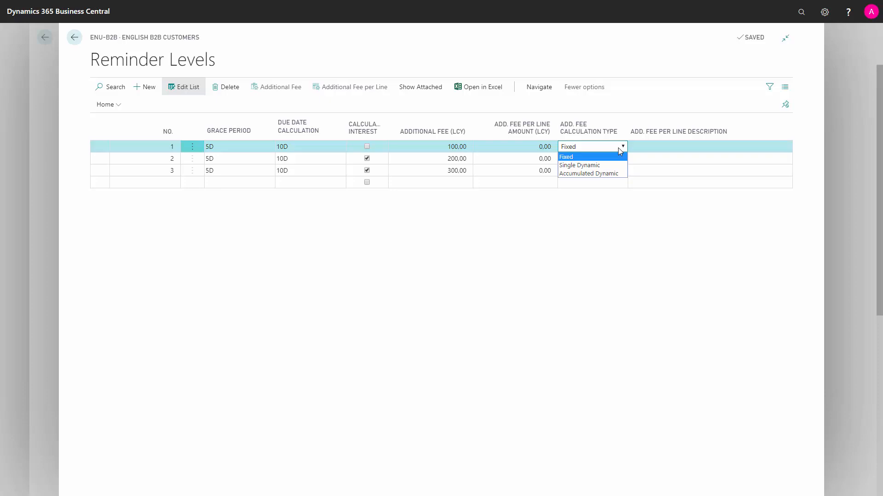
pyautogui.click(591, 147)
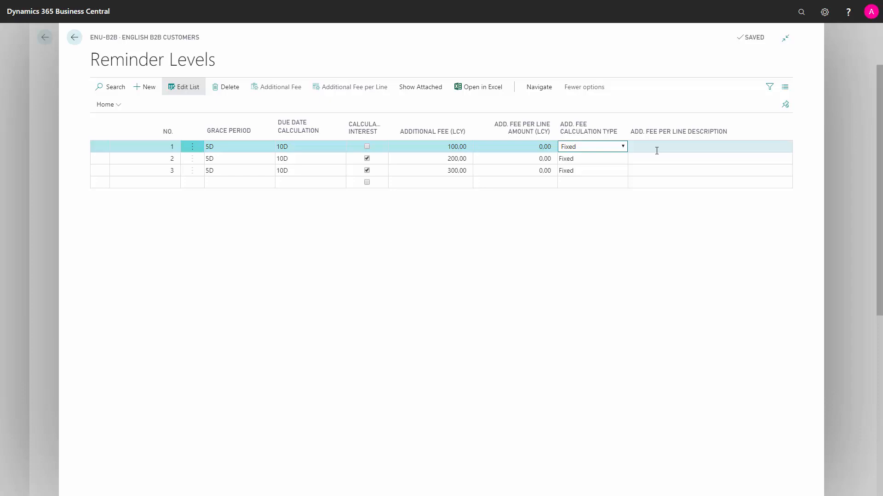
pyautogui.click(420, 86)
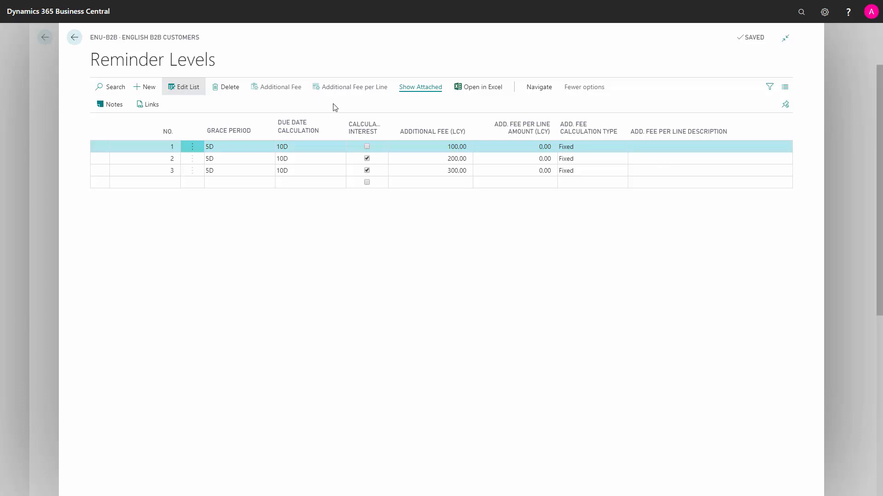
pyautogui.moveTo(538, 87)
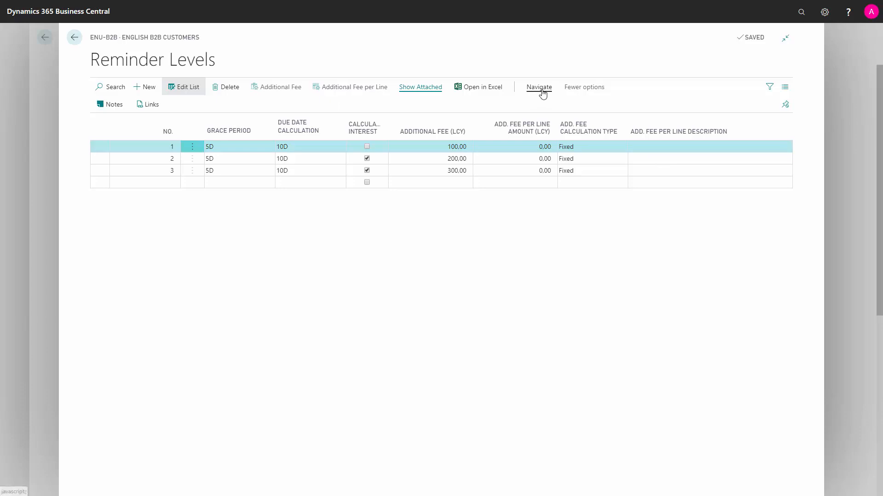
# Step: Via Navigate > Level, bring up the currencies page for reminder level 1
pyautogui.click(538, 86)
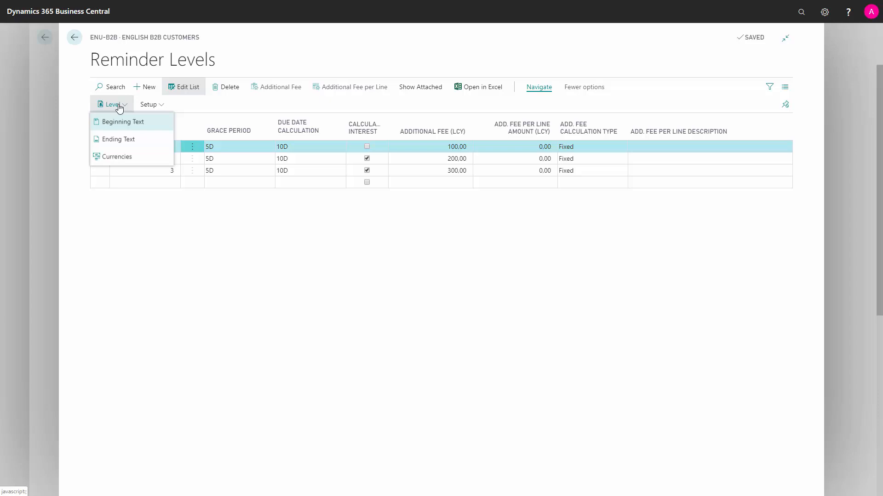
pyautogui.moveTo(117, 156)
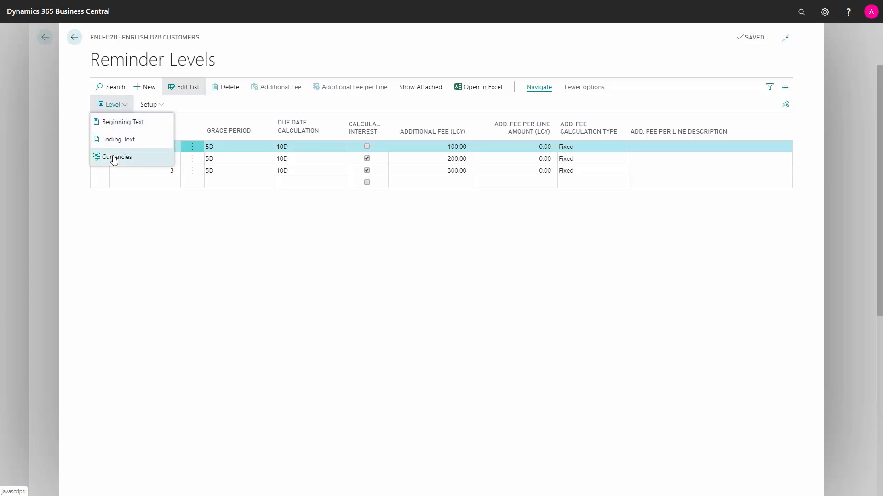
pyautogui.click(117, 156)
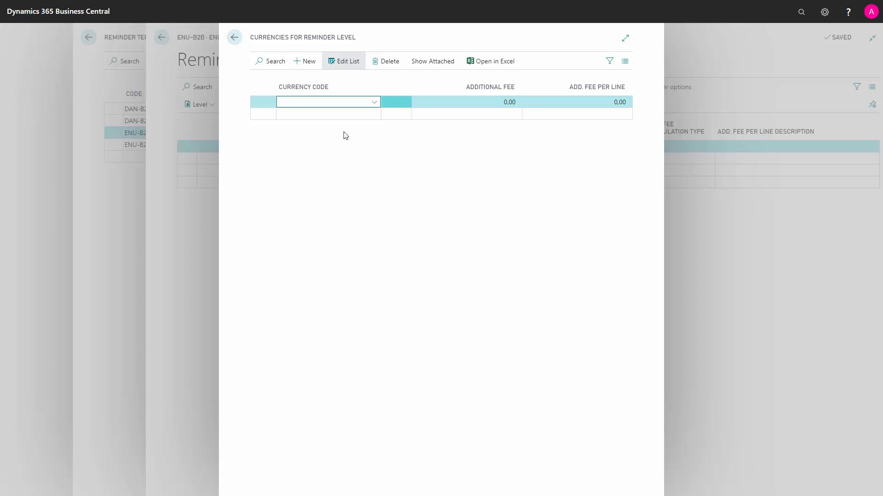
pyautogui.moveTo(335, 125)
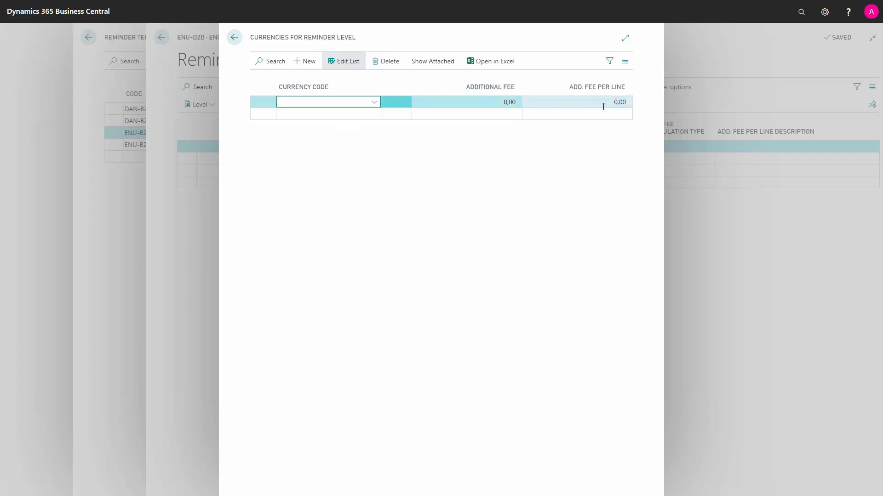
pyautogui.moveTo(233, 37)
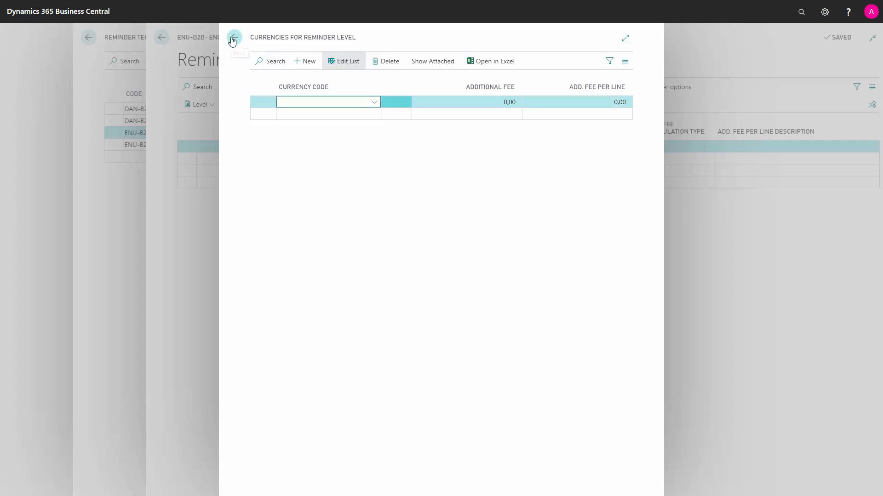
# Step: Leave the empty currencies list and return to the ENU-B2B reminder levels
pyautogui.click(233, 38)
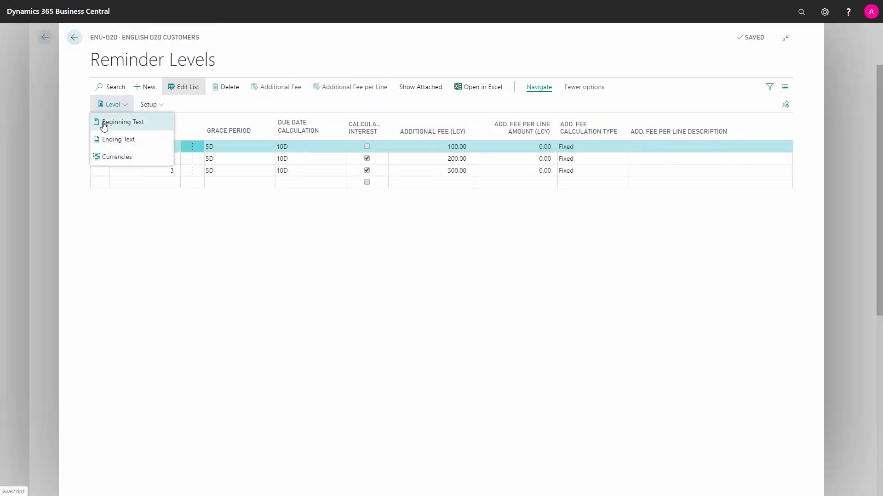
# Step: Show the beginning reminder text for ENU-B2B level 1 with its debt heading and unpaid-credits line
pyautogui.click(122, 121)
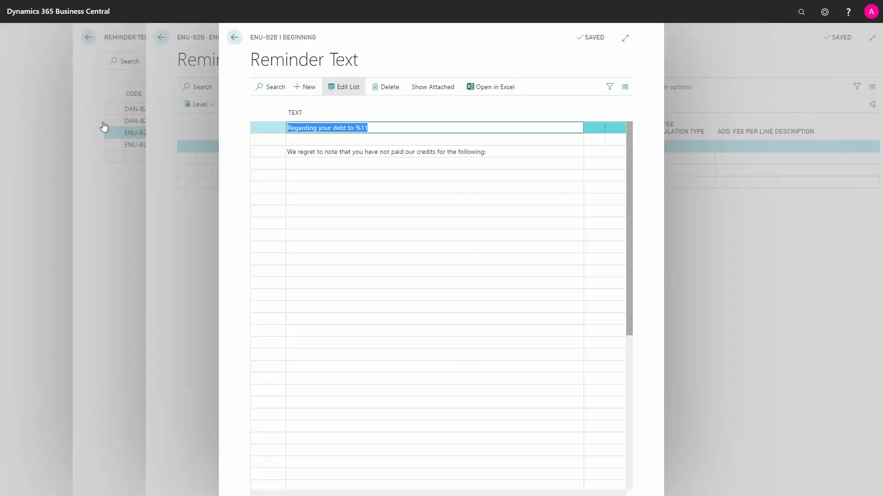
pyautogui.moveTo(244, 118)
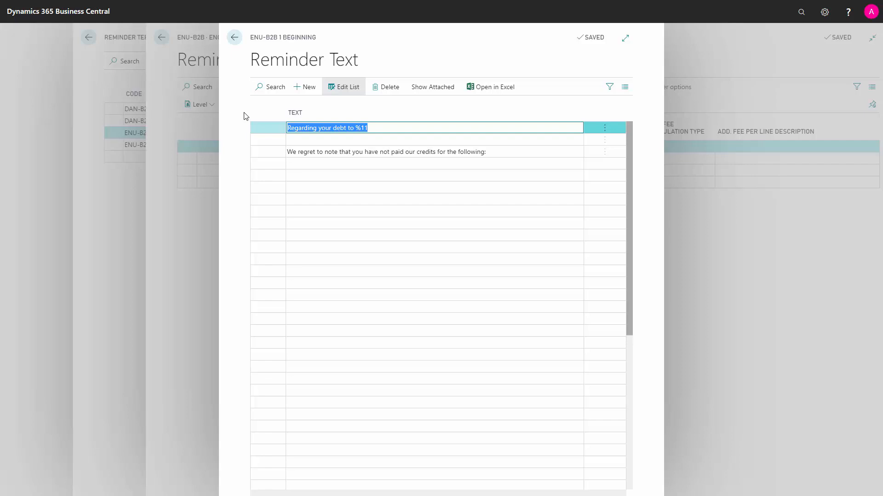
# Step: Show the ending reminder text for ENU-B2B level 1 with payment request and sign-off
pyautogui.click(234, 37)
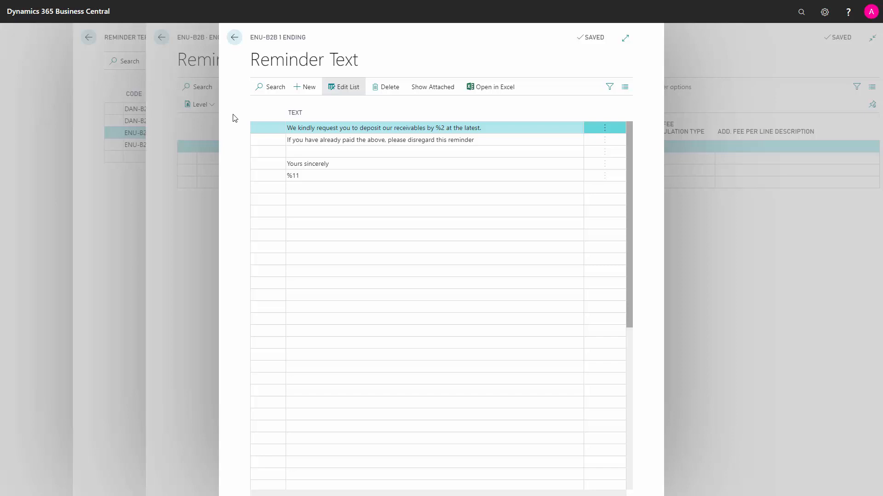
pyautogui.moveTo(234, 124)
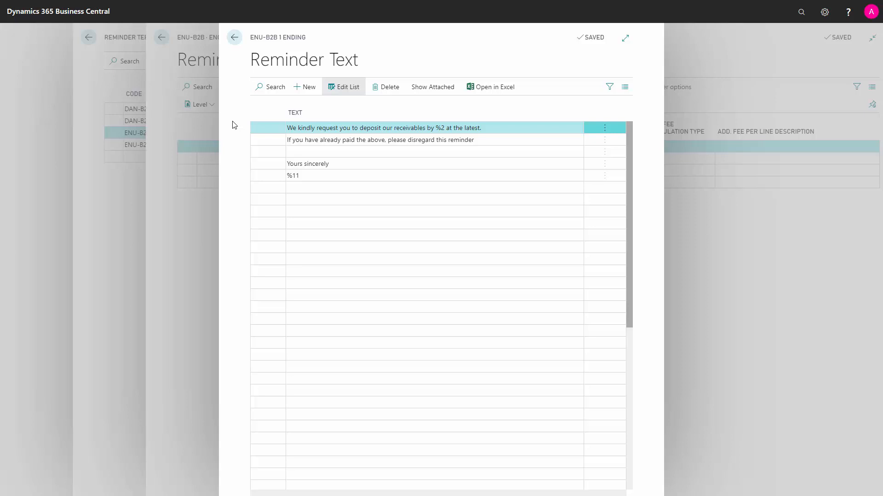
pyautogui.moveTo(237, 166)
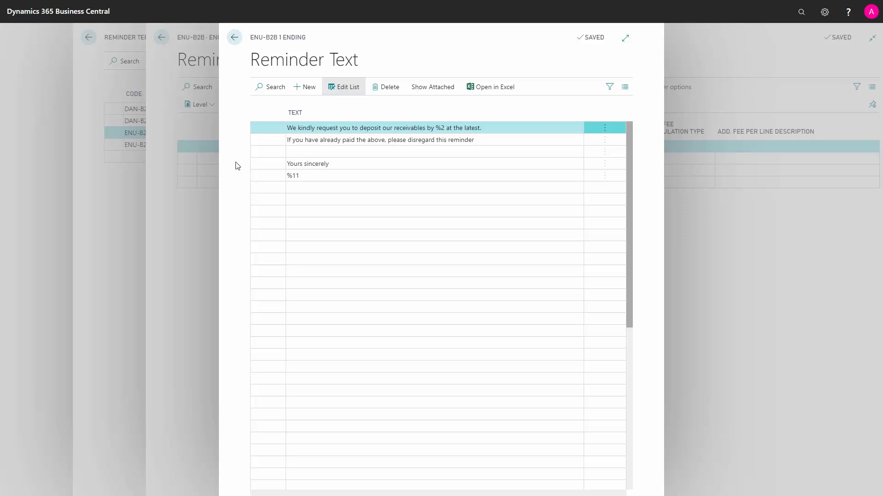
pyautogui.moveTo(233, 171)
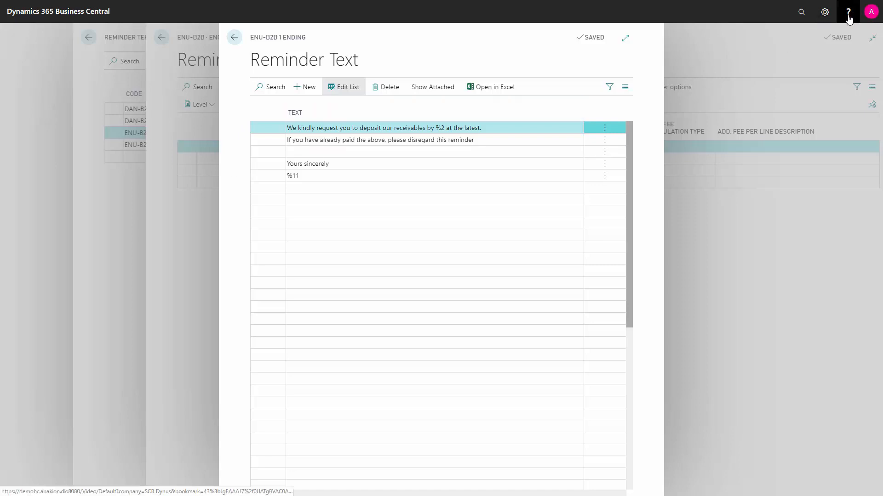
pyautogui.moveTo(679, 66)
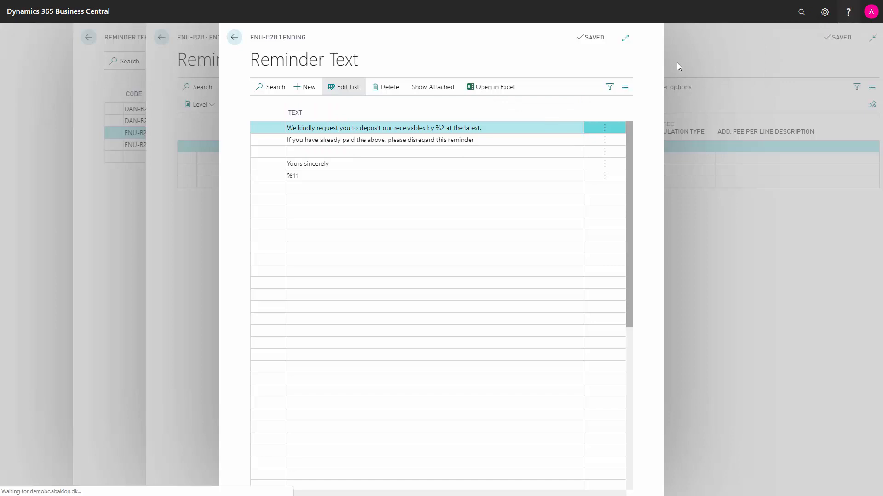
# Step: Bring up the Docs Collect Outstanding Balances article at the %1–%12 reminder text placeholder table
pyautogui.click(847, 11)
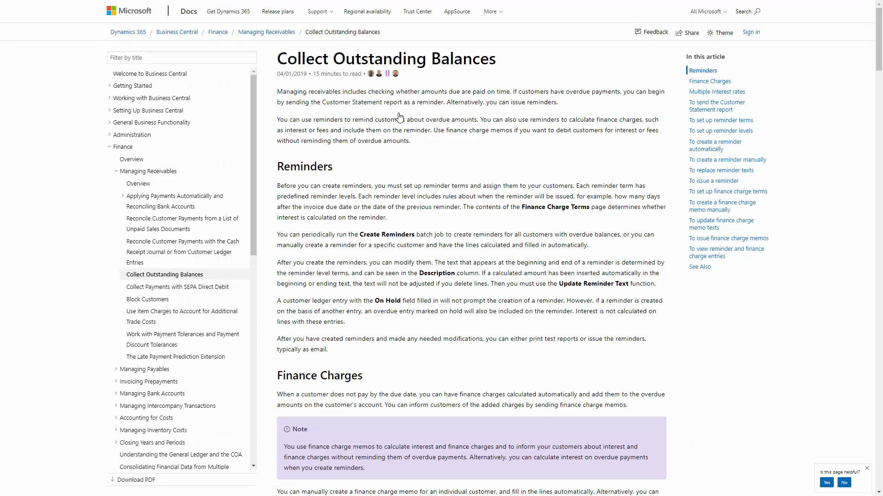
pyautogui.moveTo(409, 175)
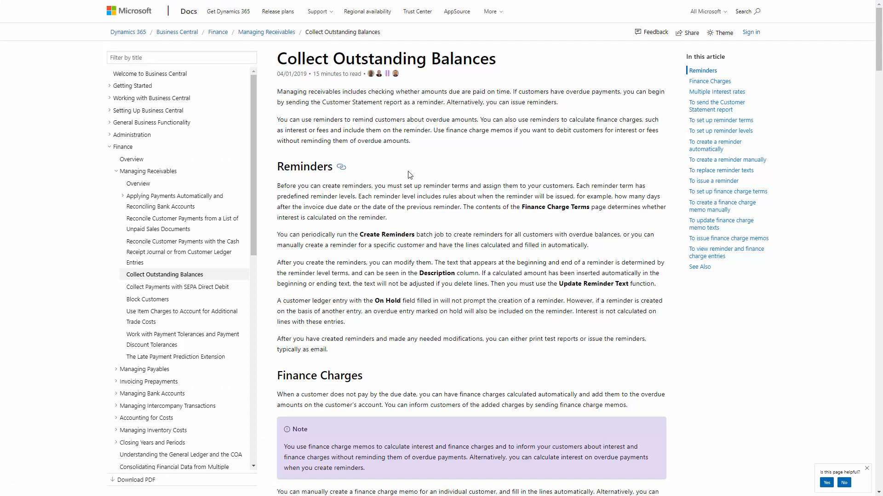
pyautogui.scroll(-3)
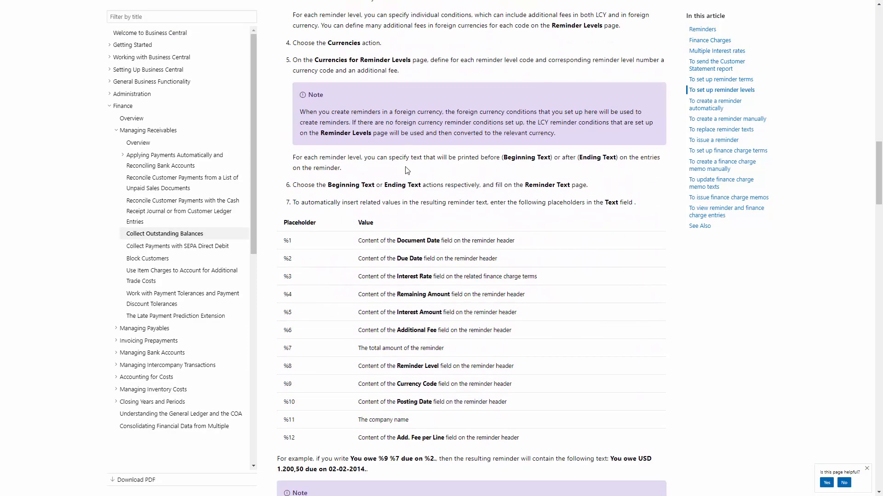
pyautogui.scroll(-3)
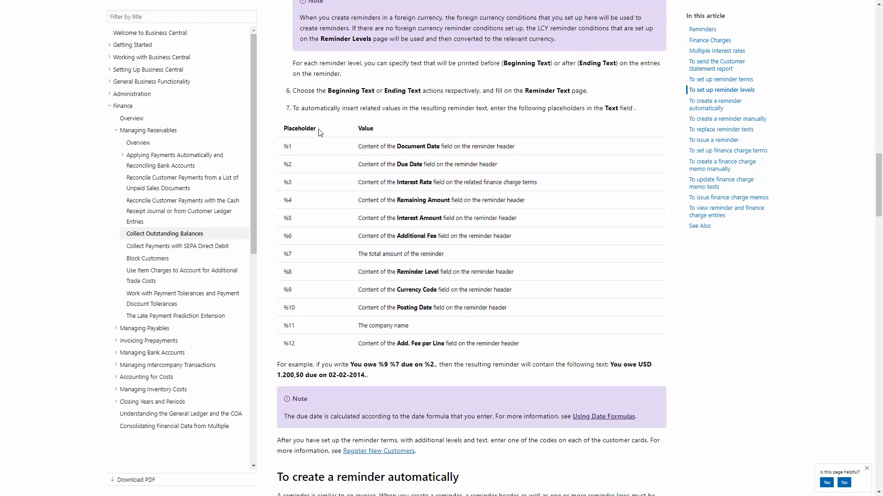
pyautogui.moveTo(370, 142)
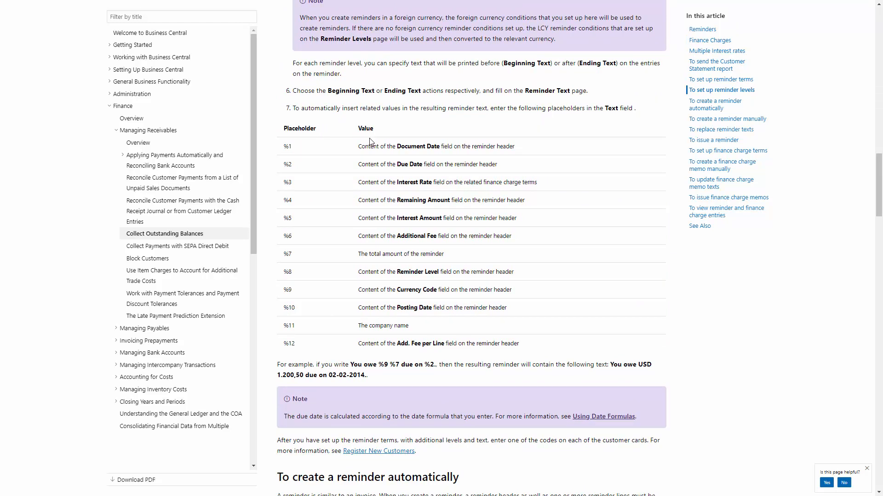
pyautogui.moveTo(283, 333)
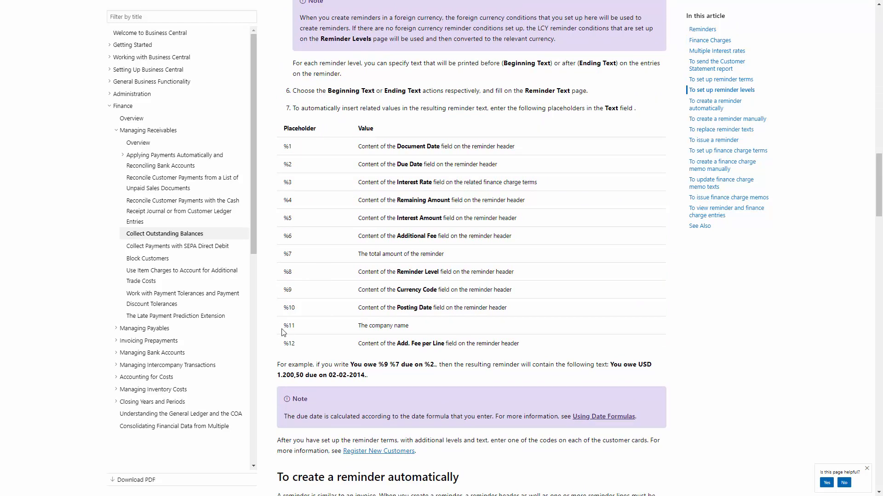